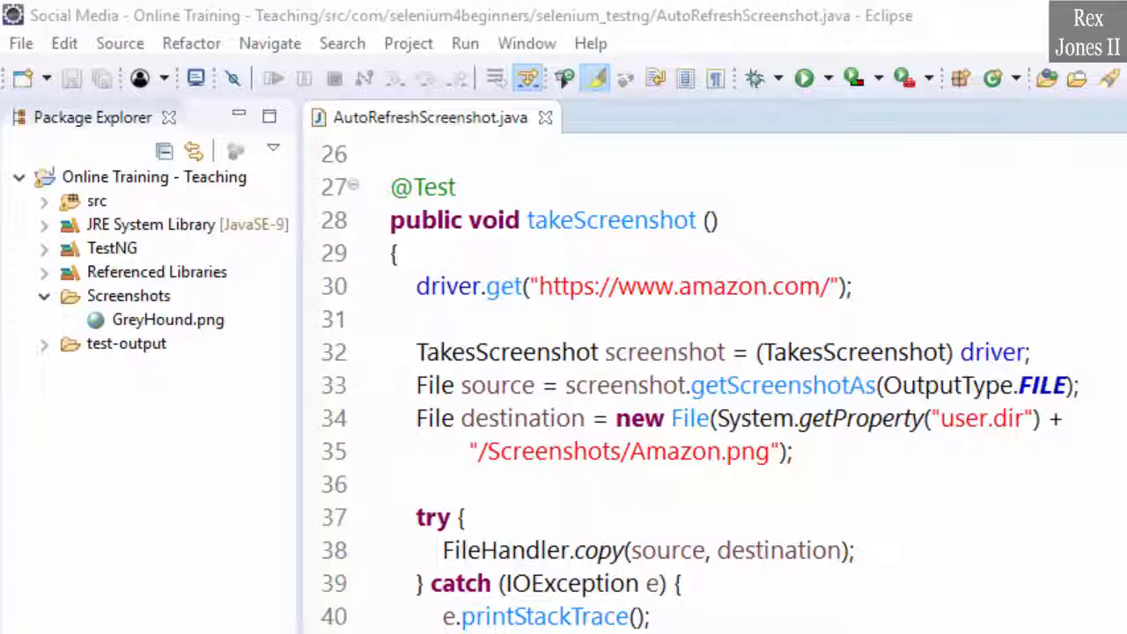
Run the AutoRefreshScreenshot test and select the amazon URL word and screenshot name in the code.
{"action": "left_click", "coordinate": [129, 296]}
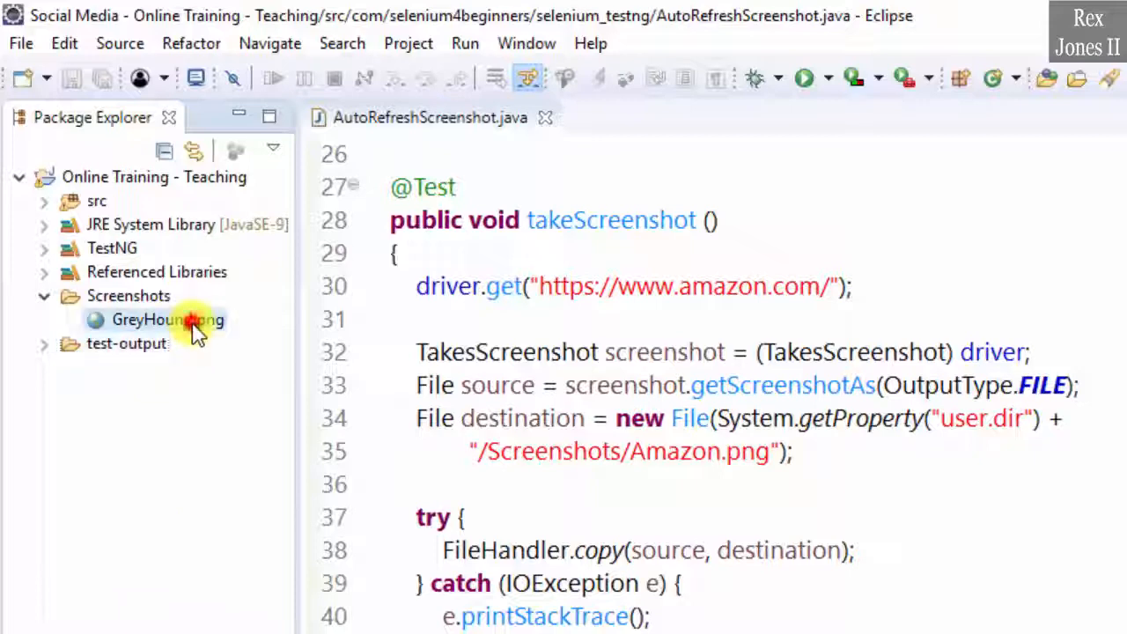
{"action": "mouse_move", "coordinate": [162, 461]}
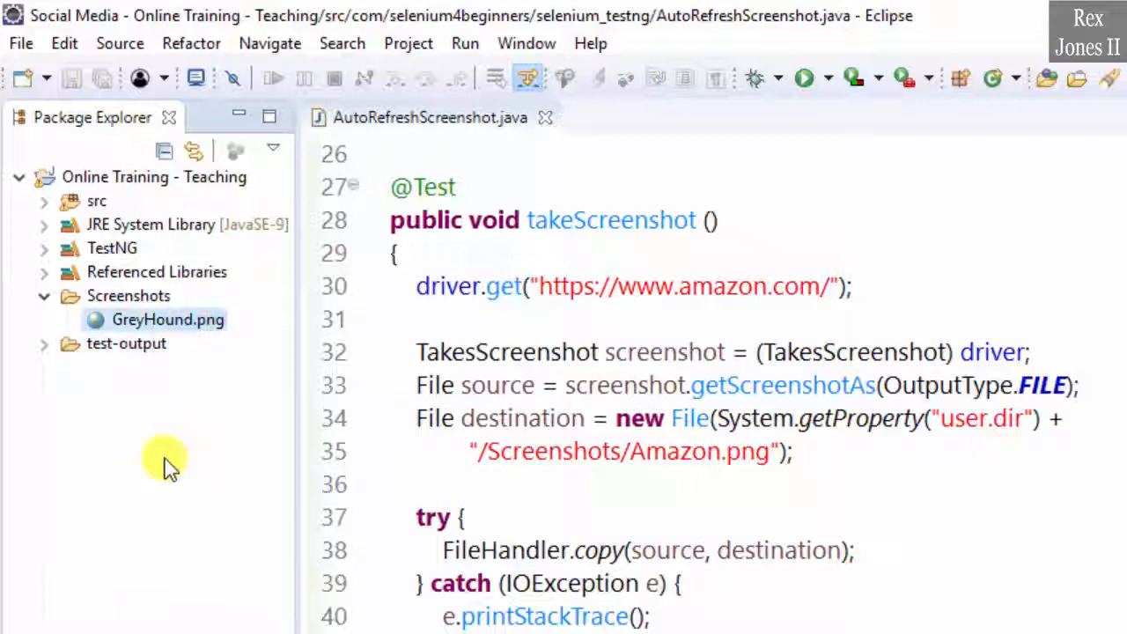
{"action": "mouse_move", "coordinate": [704, 344]}
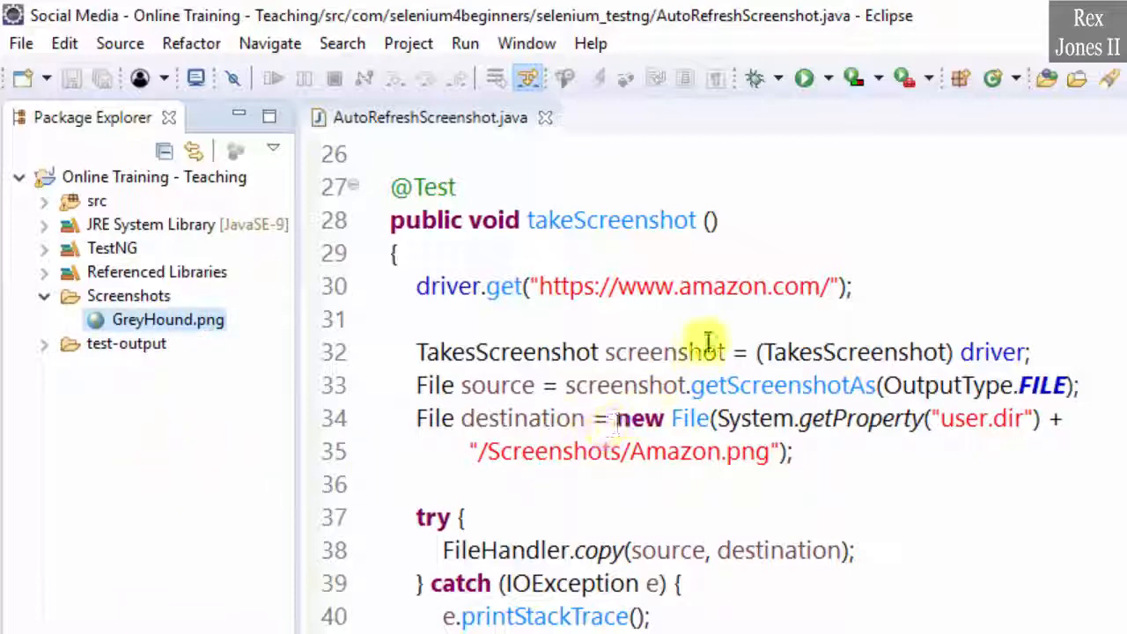
{"action": "double_click", "coordinate": [722, 286]}
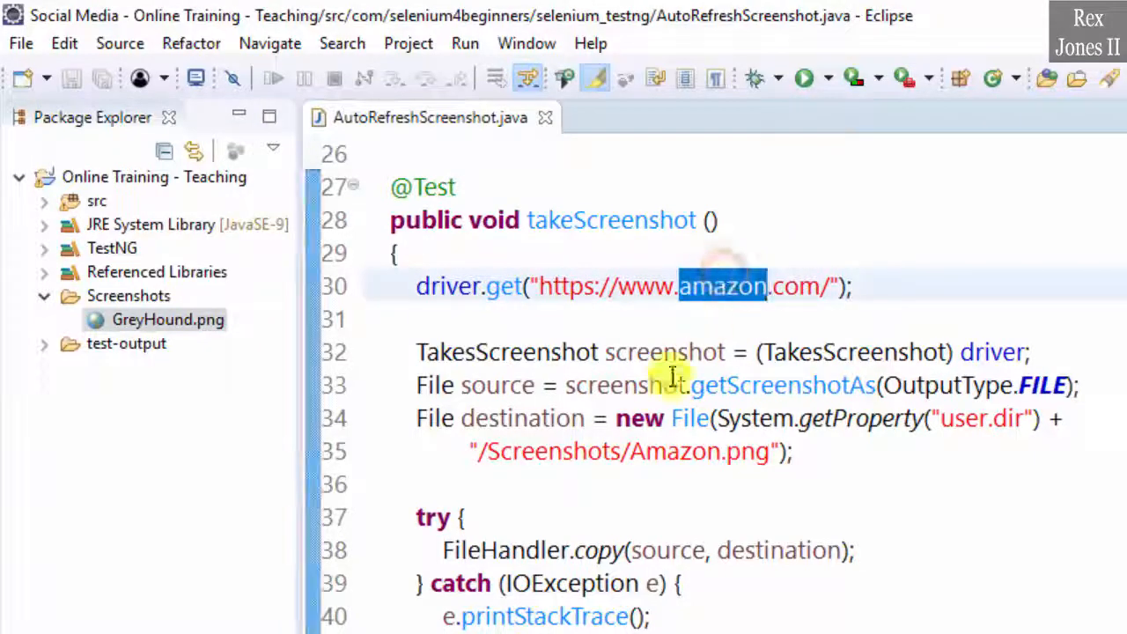
{"action": "double_click", "coordinate": [664, 352]}
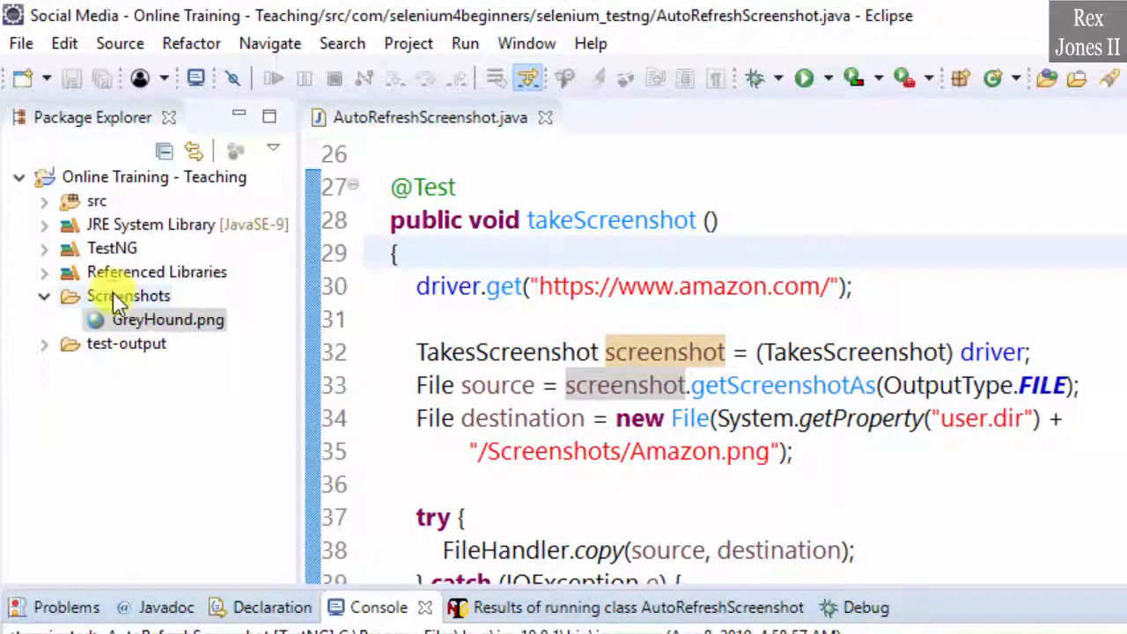
Refresh the Screenshots folder so Amazon.png appears beside GreyHound.png.
{"action": "right_click", "coordinate": [127, 295]}
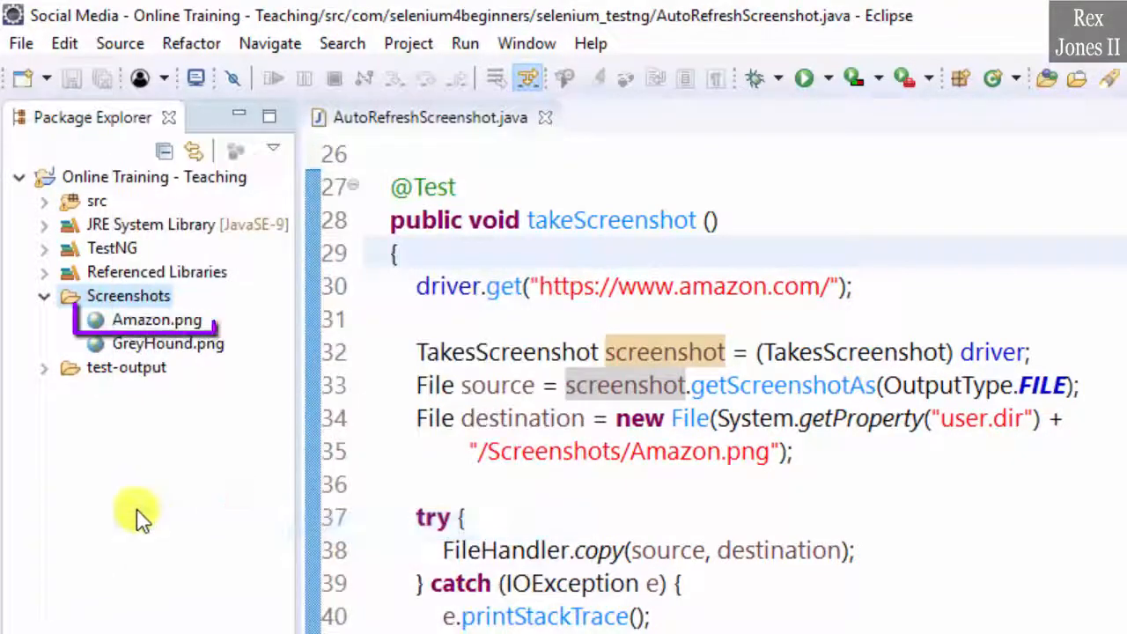
{"action": "left_click", "coordinate": [156, 319]}
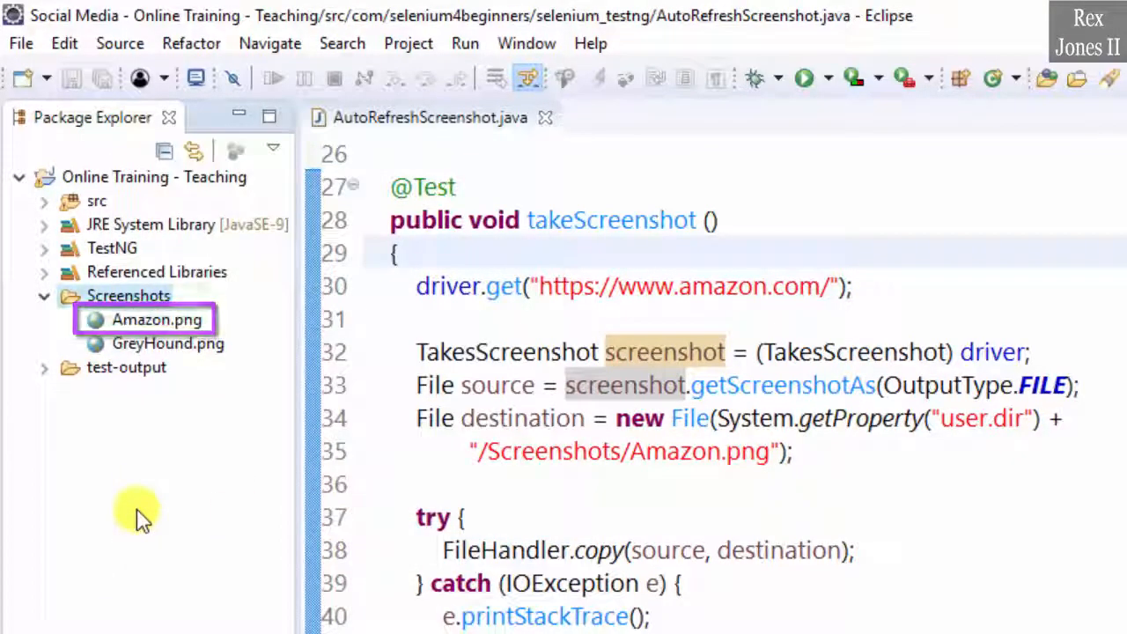
{"action": "left_click", "coordinate": [525, 42]}
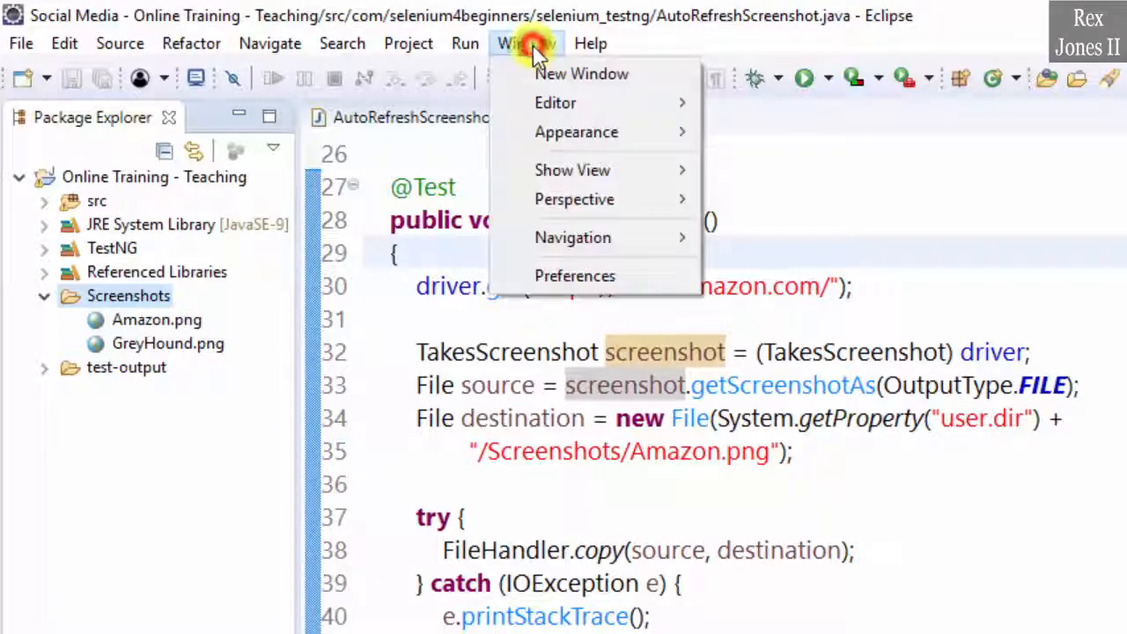
Enable 'Refresh using native hooks or polling' in Workspace preferences and apply it.
{"action": "left_click", "coordinate": [574, 275]}
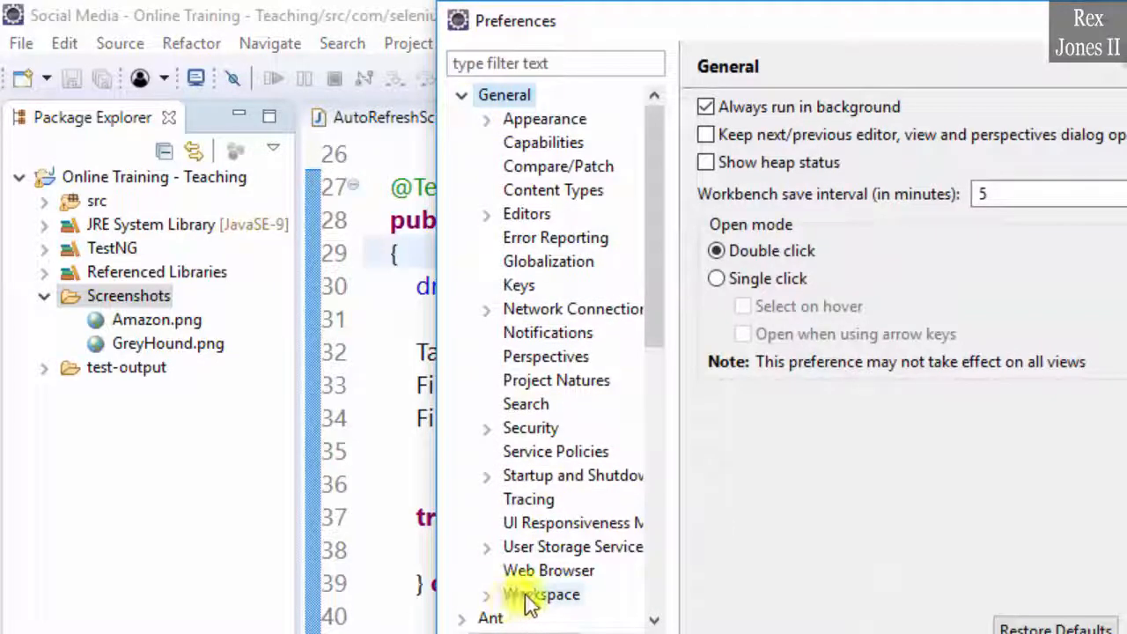
{"action": "left_click", "coordinate": [541, 595]}
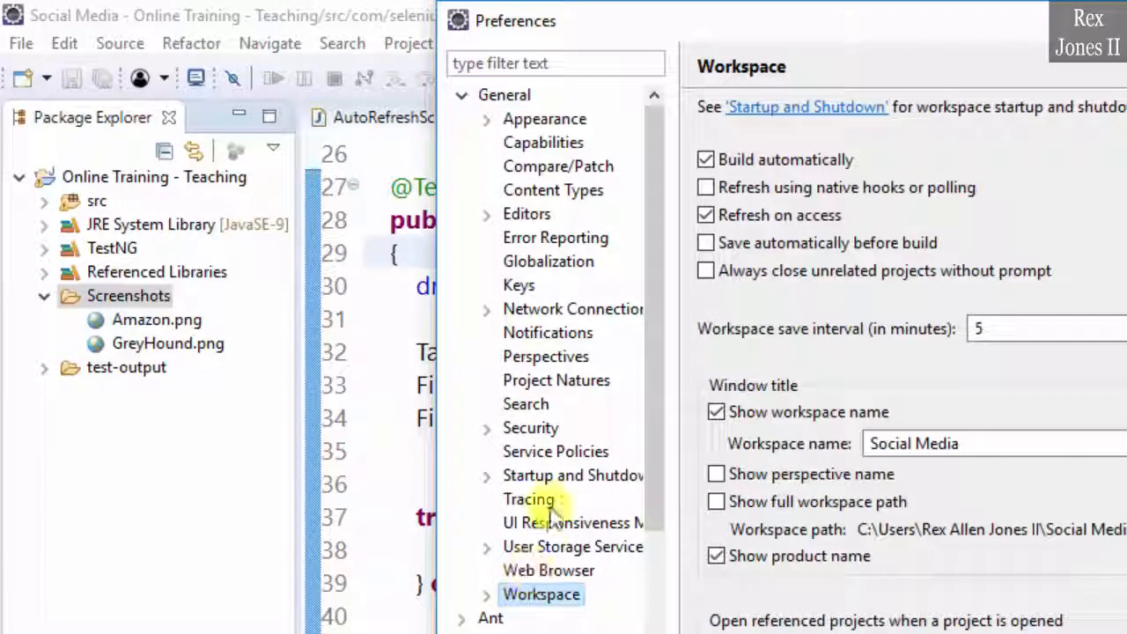
{"action": "mouse_move", "coordinate": [842, 194]}
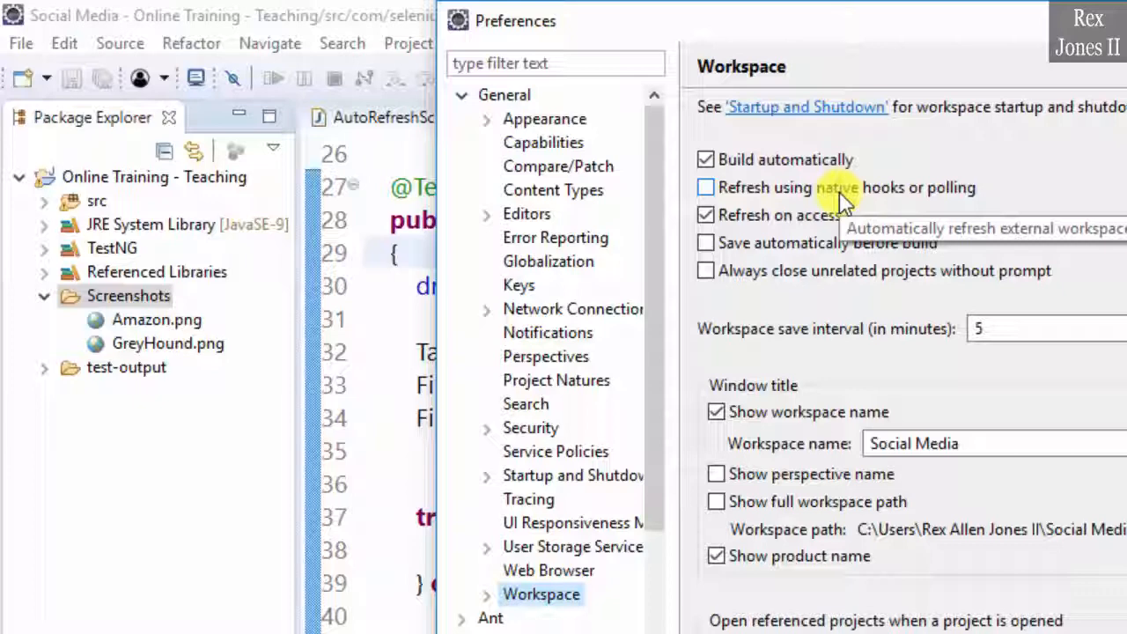
{"action": "mouse_move", "coordinate": [854, 203]}
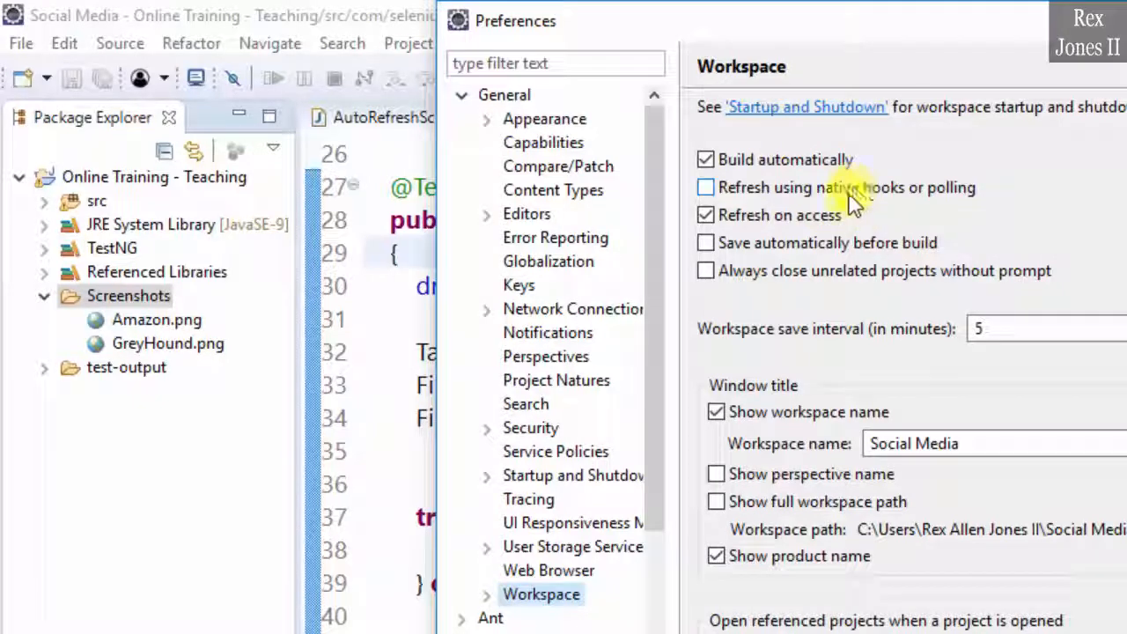
{"action": "left_click", "coordinate": [704, 187]}
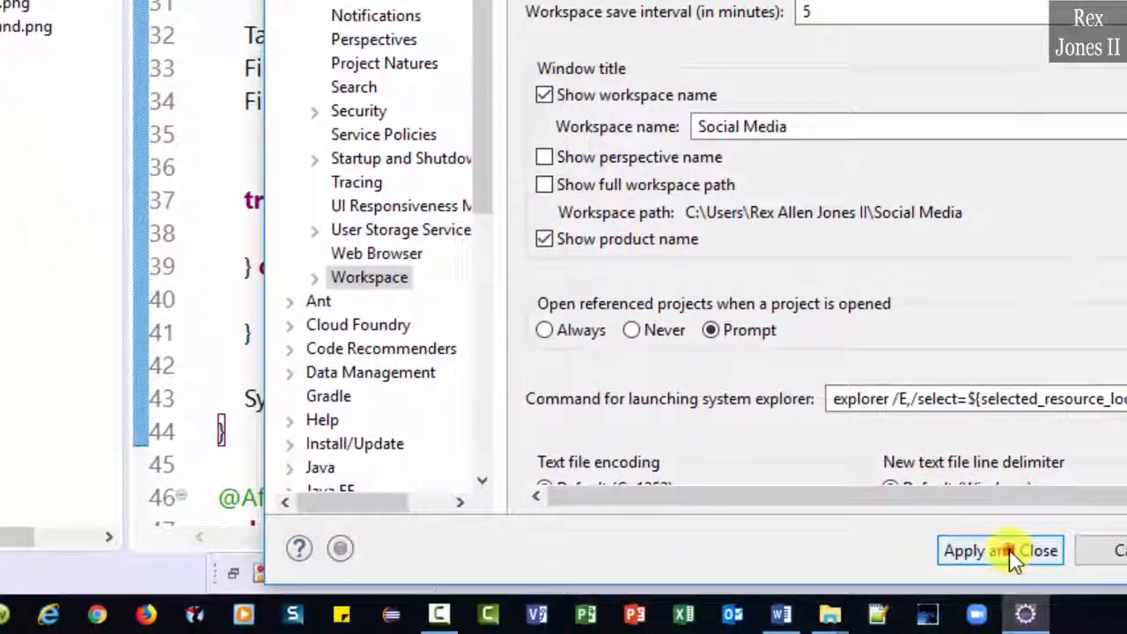
{"action": "left_click", "coordinate": [1000, 549]}
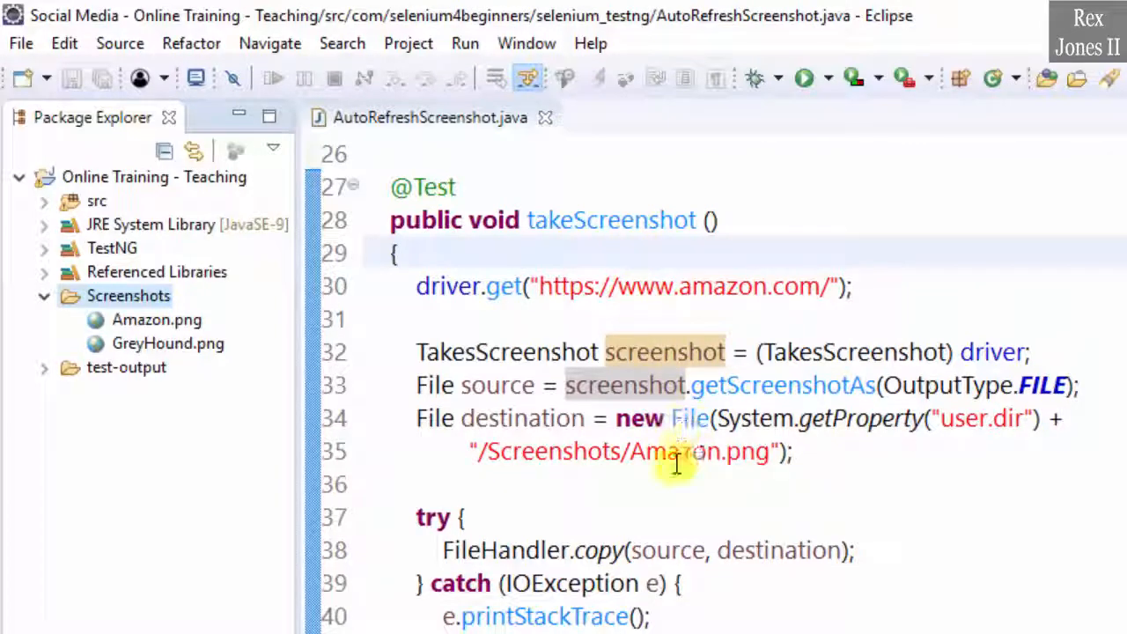
Change the capture to LinkedIn.png and the URL to linkedin.com, then rerun the test.
{"action": "type", "text": "Link"}
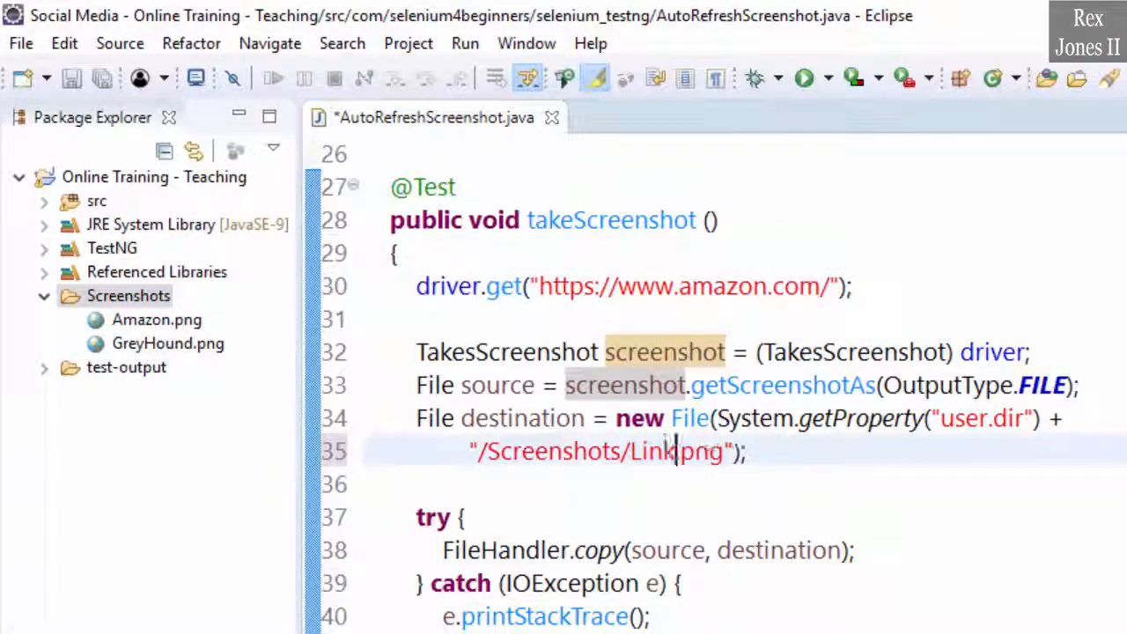
{"action": "type", "text": "edIn"}
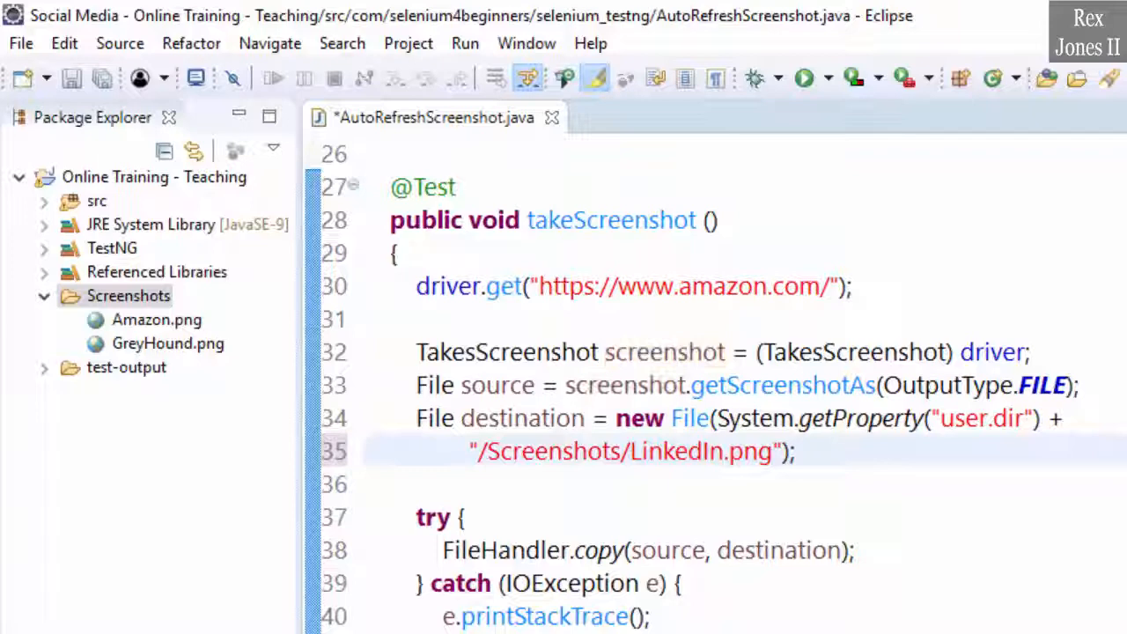
{"action": "double_click", "coordinate": [722, 285]}
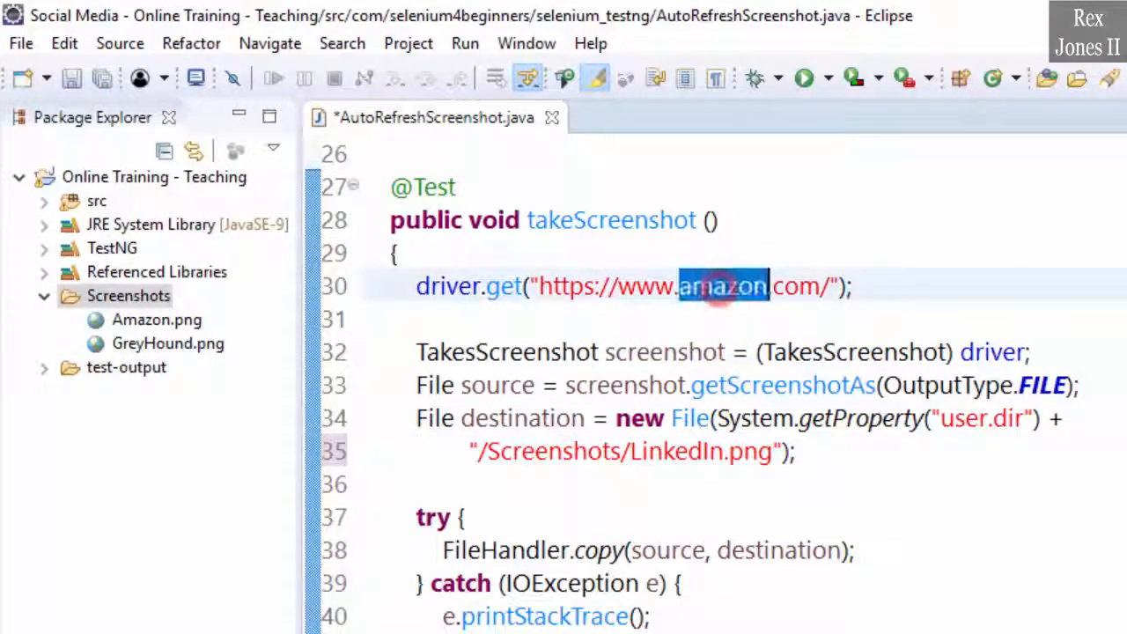
{"action": "type", "text": "linkedi"}
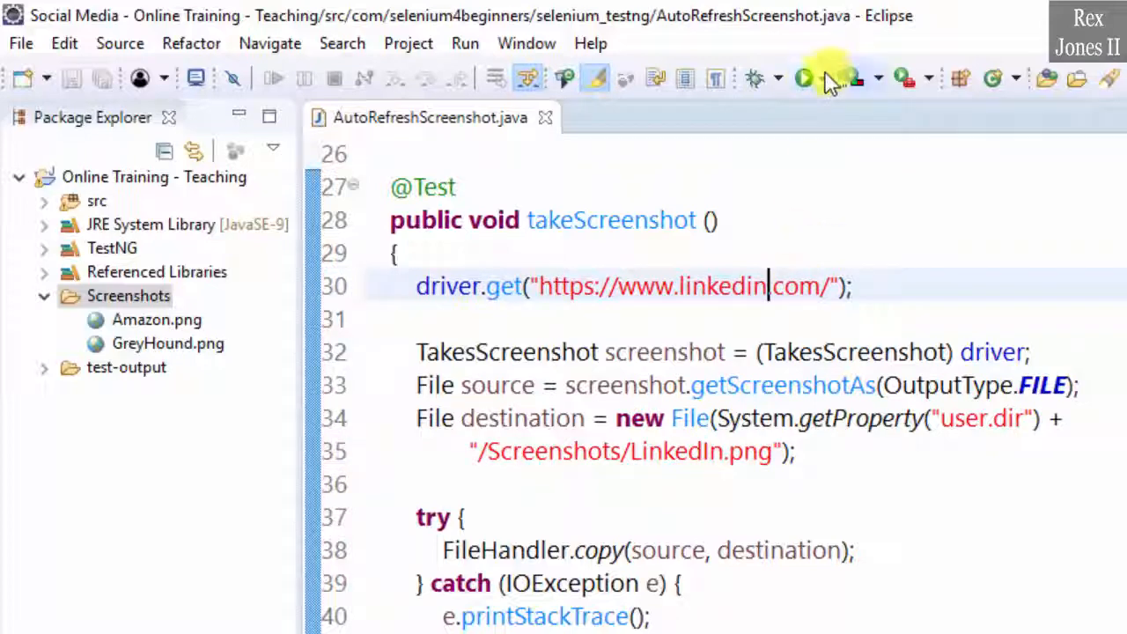
{"action": "left_click", "coordinate": [801, 77]}
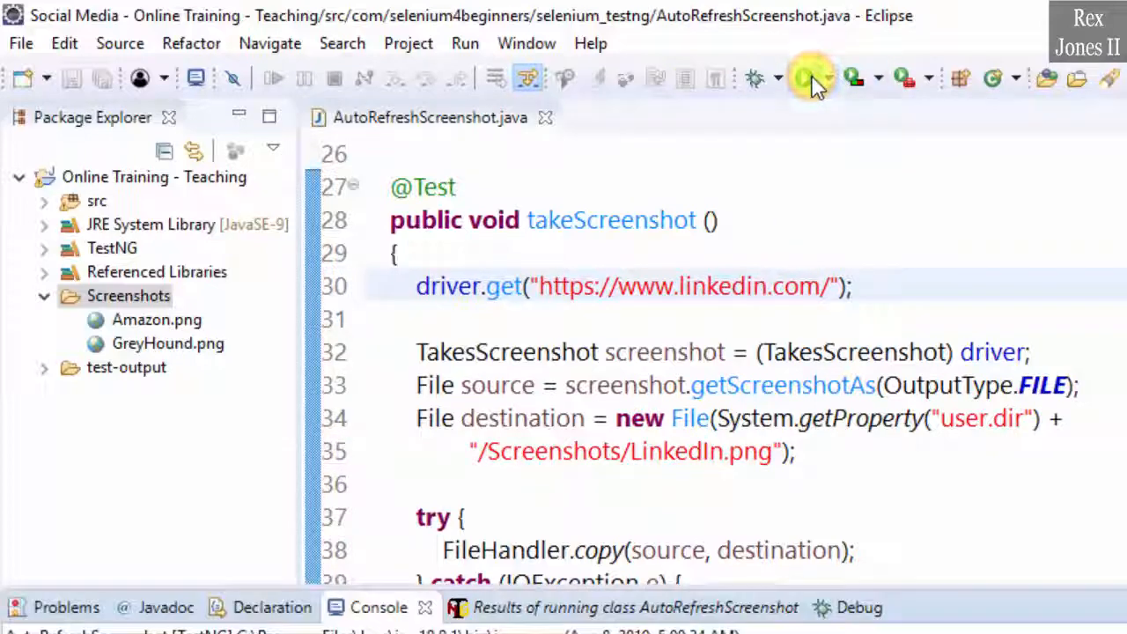